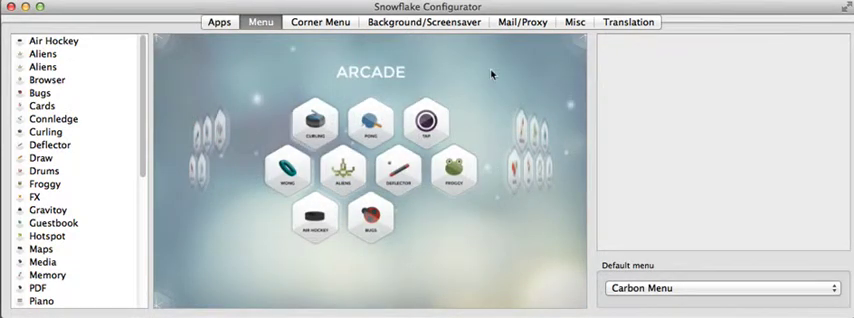
{"action": "mouse_move", "coordinate": [259, 110]}
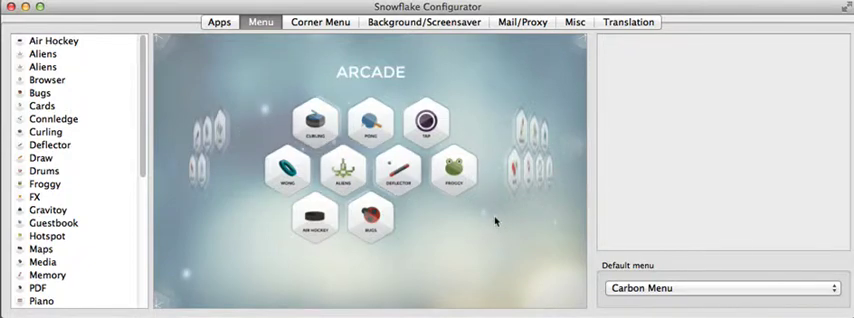
{"action": "mouse_move", "coordinate": [487, 177]}
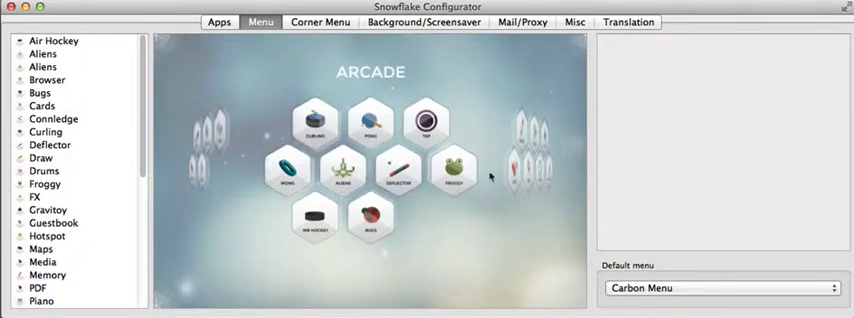
{"action": "mouse_move", "coordinate": [532, 223]}
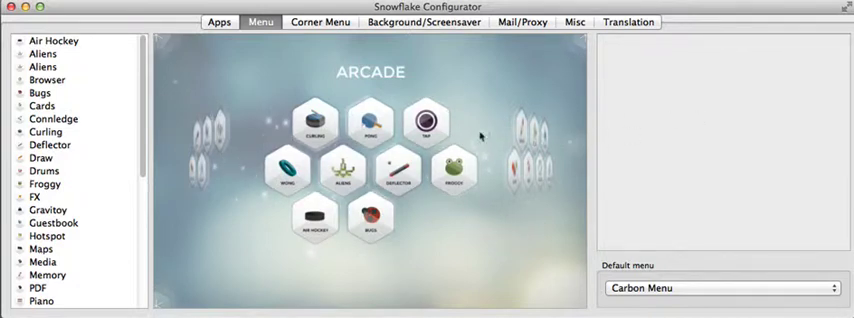
{"action": "mouse_move", "coordinate": [588, 179]}
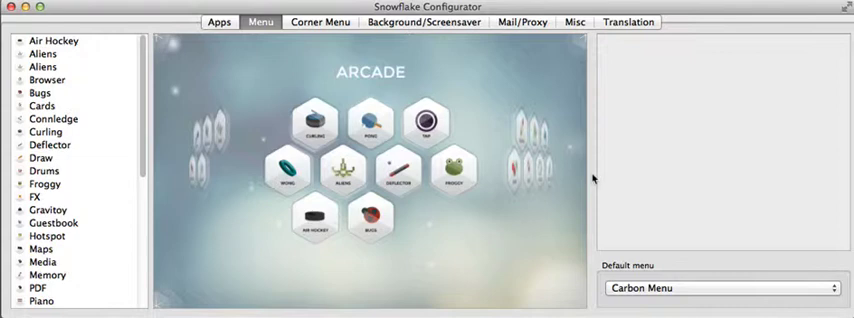
{"action": "mouse_move", "coordinate": [570, 172]}
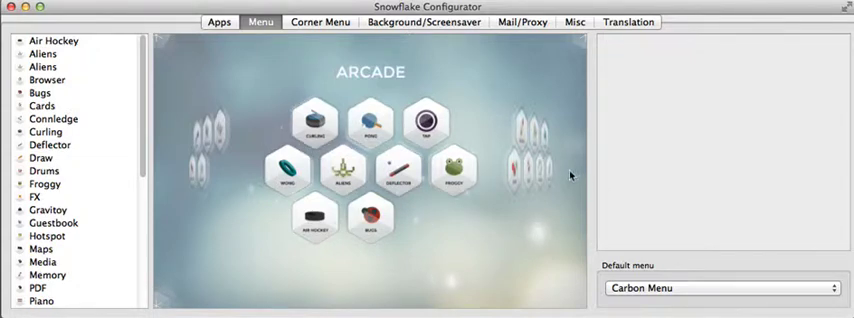
{"action": "mouse_move", "coordinate": [518, 222]}
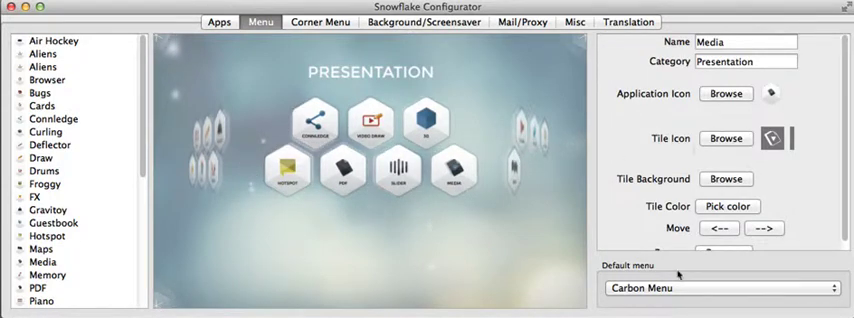
{"action": "mouse_move", "coordinate": [708, 146]}
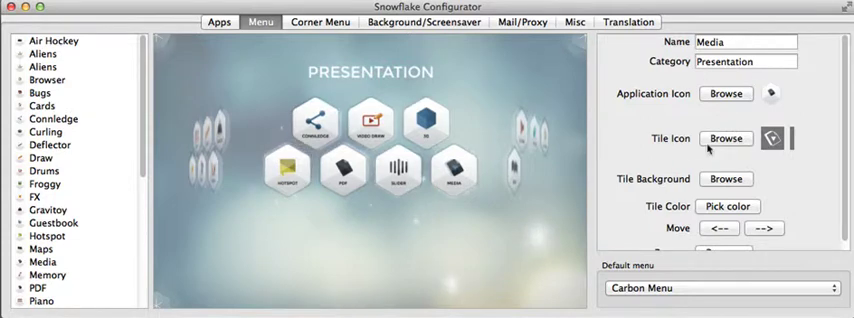
Step: Select Gravitoy and Air Hockey in the app list, then scroll the Media tile's properties
{"action": "left_click", "coordinate": [48, 210]}
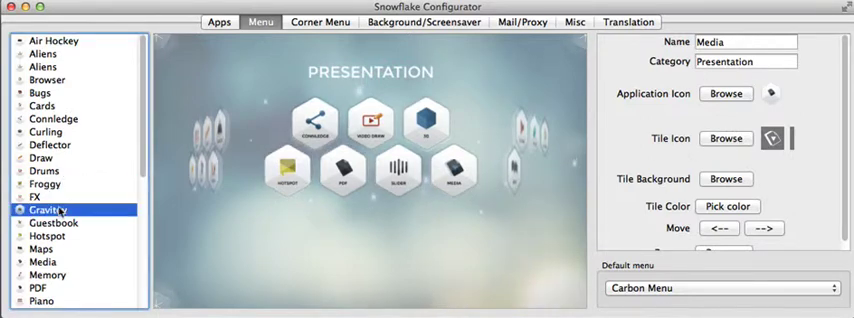
{"action": "left_click", "coordinate": [55, 40]}
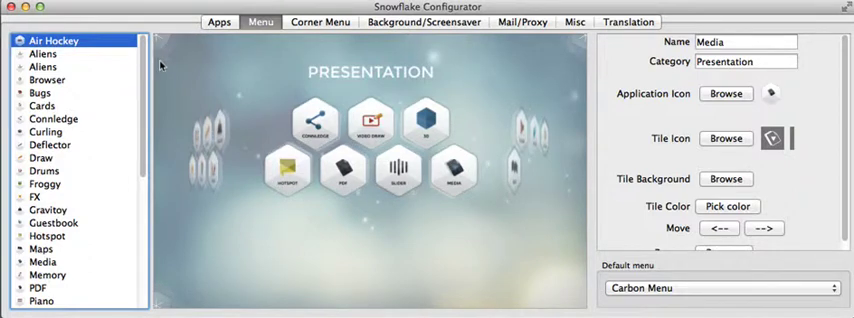
{"action": "left_click", "coordinate": [745, 46]}
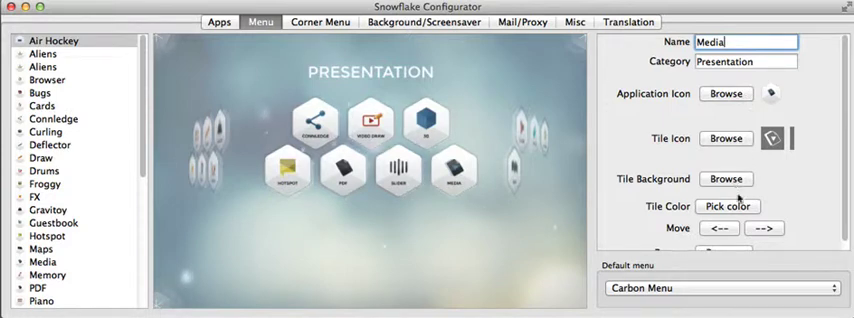
{"action": "scroll", "scroll_direction": "down", "scroll_amount": 3}
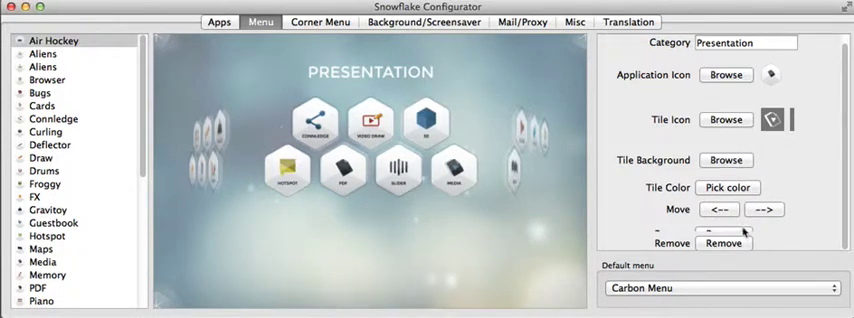
{"action": "mouse_move", "coordinate": [724, 227]}
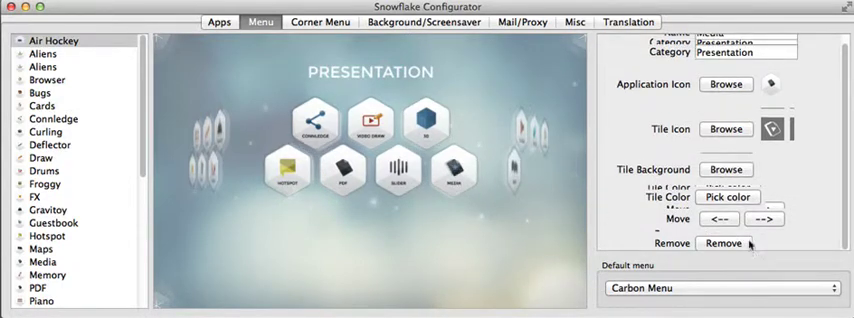
Step: Delete the Media tile so the Presentation page keeps seven tiles
{"action": "left_click", "coordinate": [730, 244]}
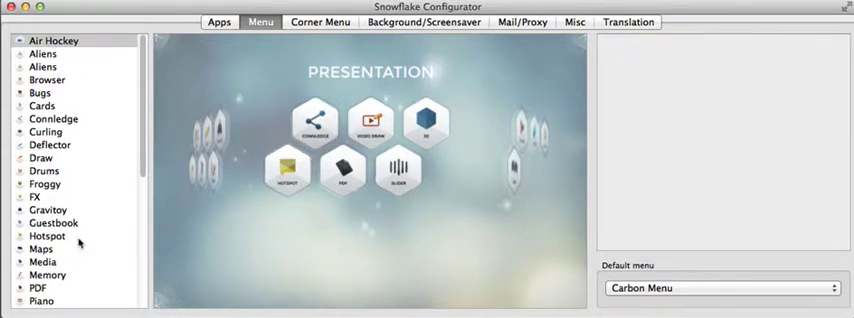
{"action": "scroll", "scroll_direction": "down", "scroll_amount": 3}
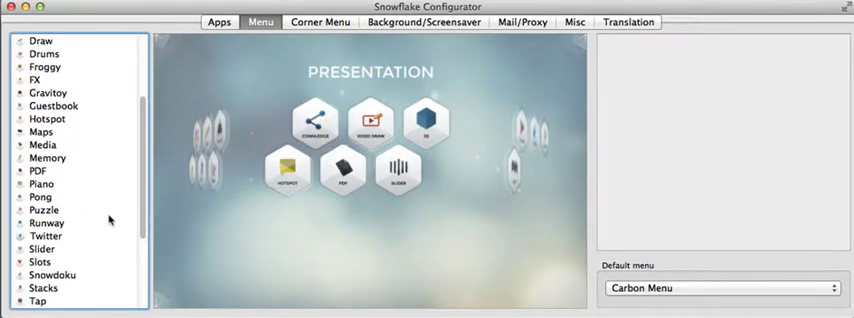
Step: Add Media from the app list as an eighth tile and select it
{"action": "left_click", "coordinate": [47, 143]}
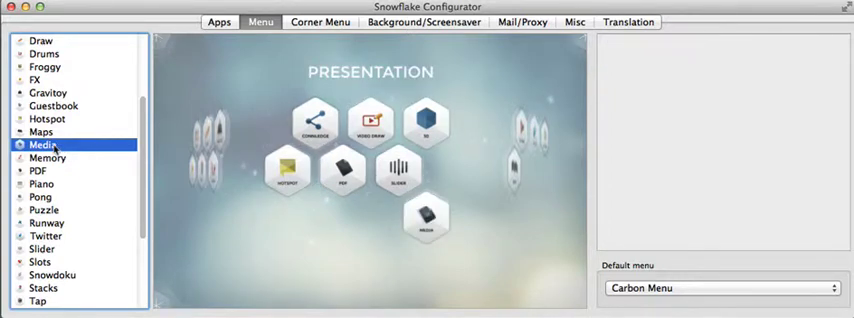
{"action": "left_click", "coordinate": [43, 146]}
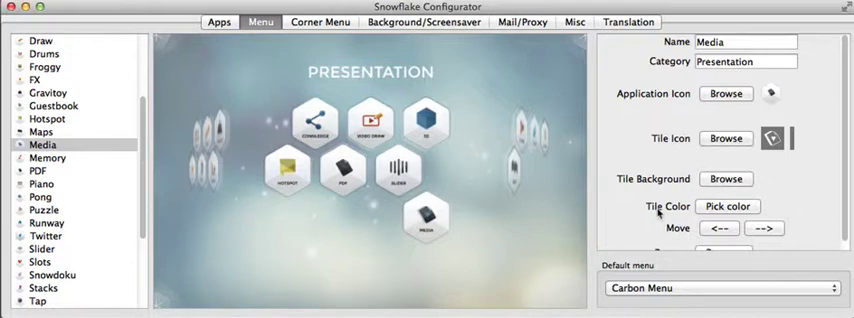
{"action": "mouse_move", "coordinate": [721, 230]}
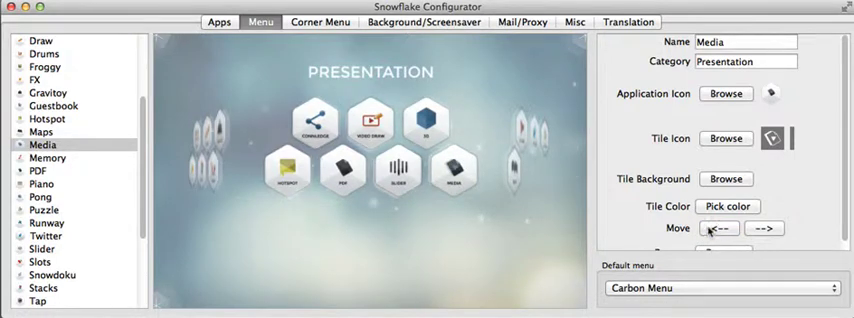
Step: Return Media to the end of the second row beside Slider and keep Carbon Menu as default
{"action": "left_click", "coordinate": [767, 233]}
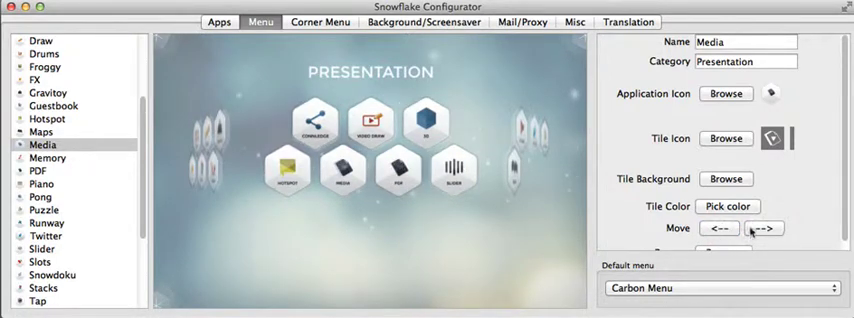
{"action": "left_click", "coordinate": [770, 228]}
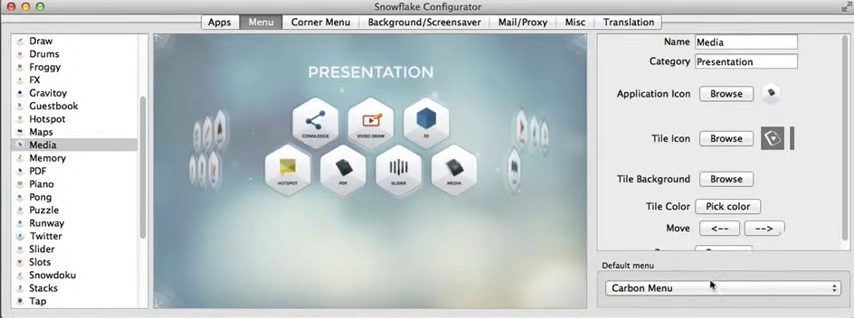
{"action": "left_click", "coordinate": [710, 288]}
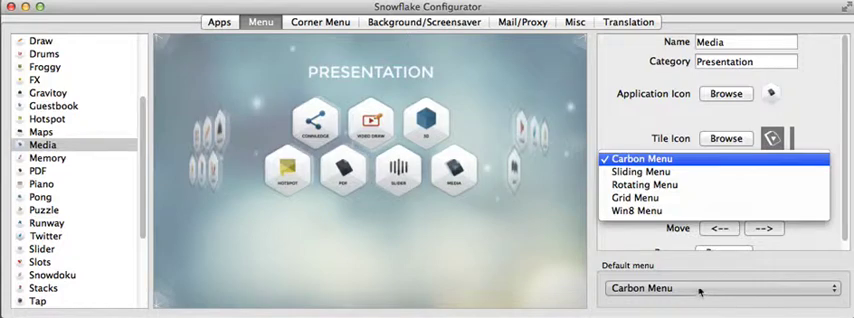
{"action": "left_click", "coordinate": [643, 159]}
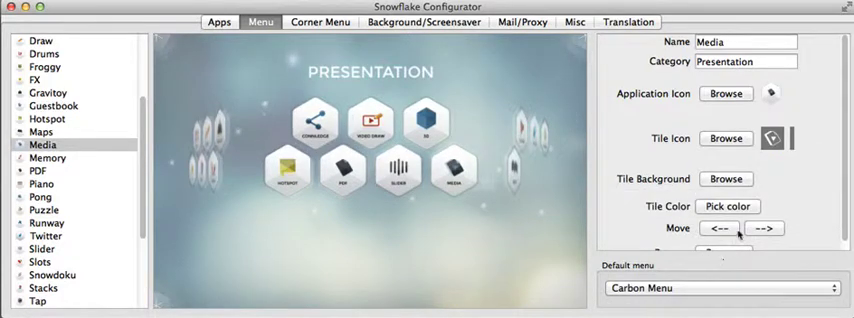
{"action": "mouse_move", "coordinate": [455, 251]}
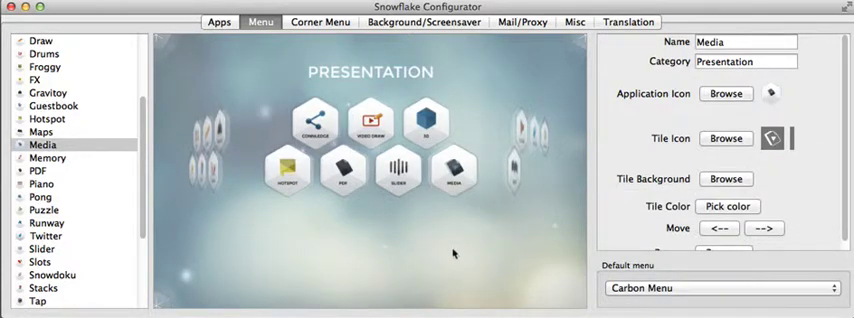
{"action": "left_click", "coordinate": [760, 64]}
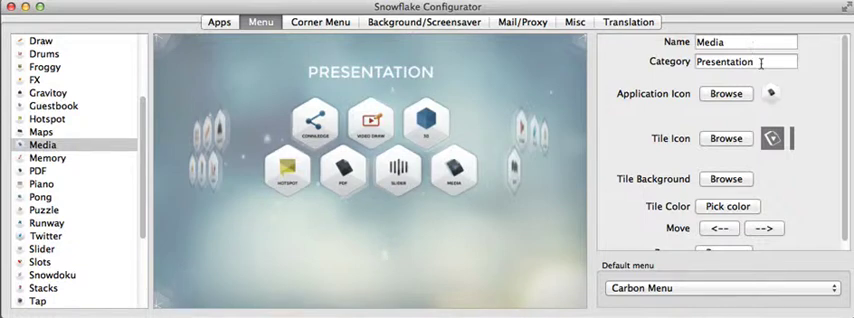
{"action": "left_click", "coordinate": [745, 64]}
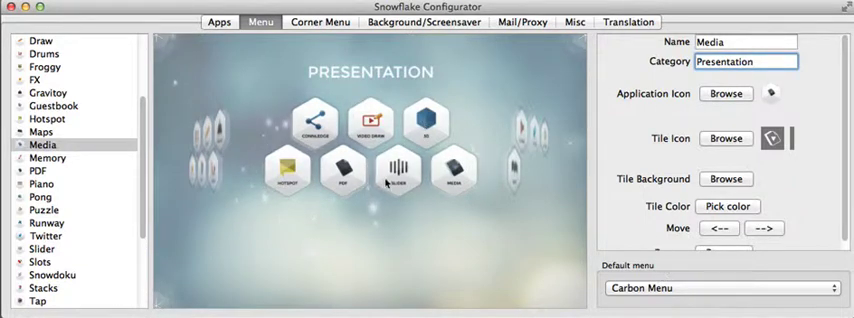
{"action": "mouse_move", "coordinate": [243, 78]}
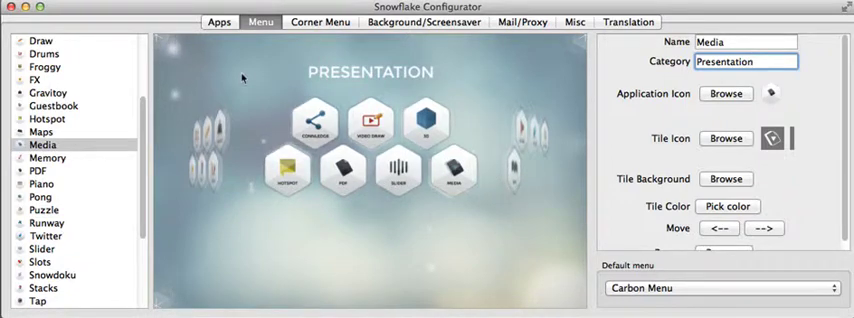